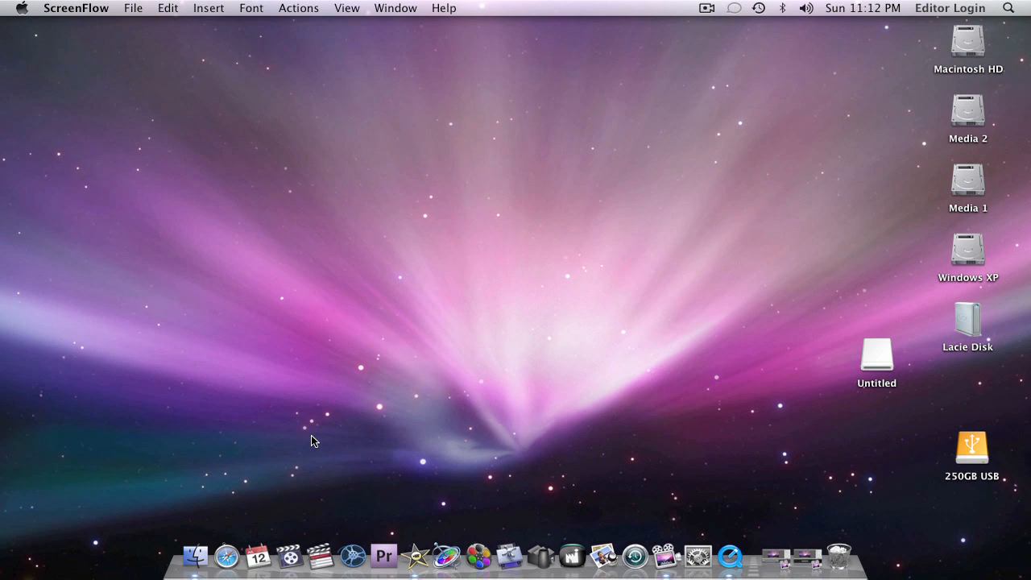
mouse_move(229, 556)
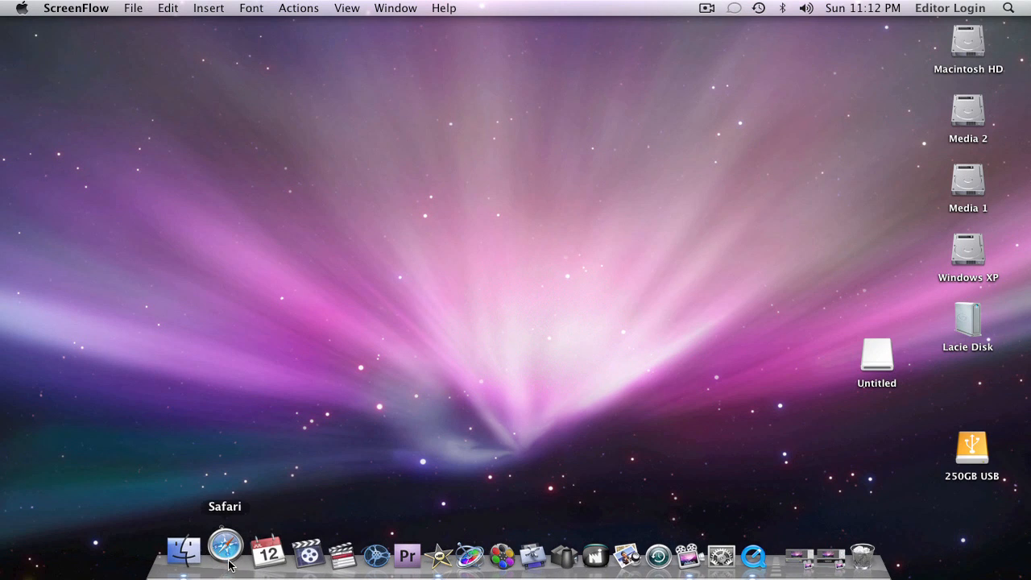
Step: Search Google in Safari for the Perian open source component and reach the Discrete Cosine post
click(226, 554)
text(perian xdcam open s)
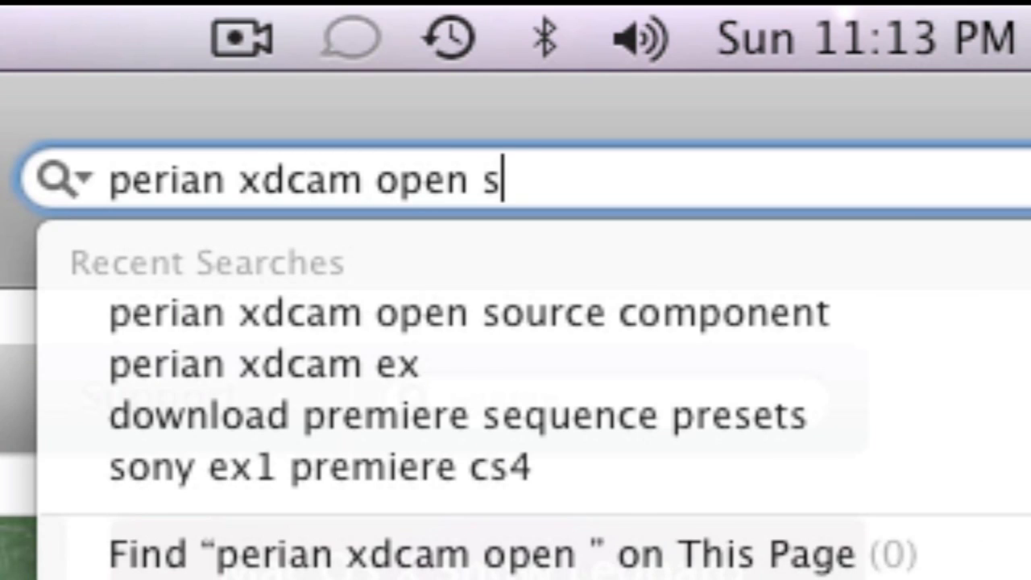
text(ource compon)
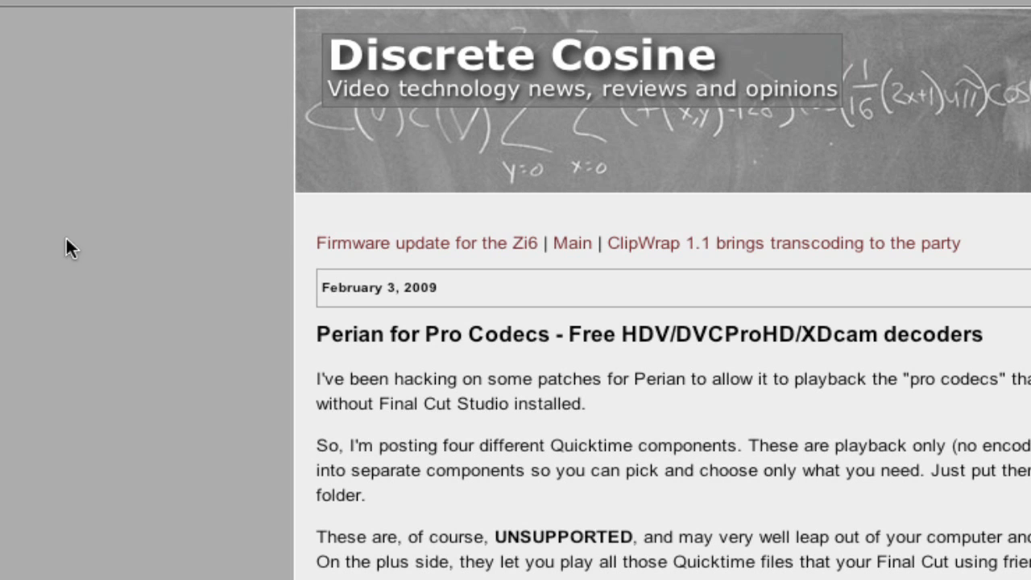
scroll(down, 3)
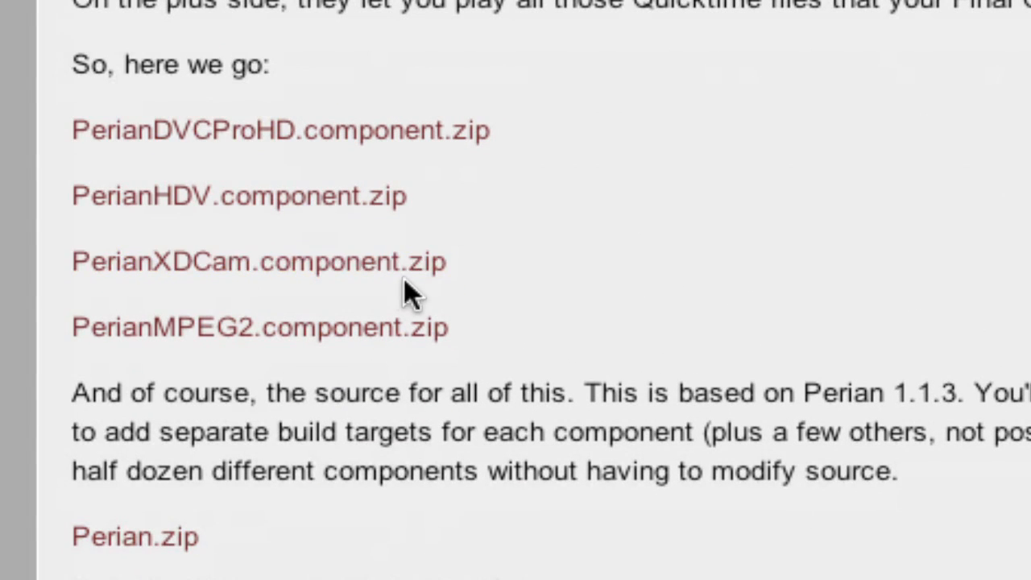
mouse_move(411, 282)
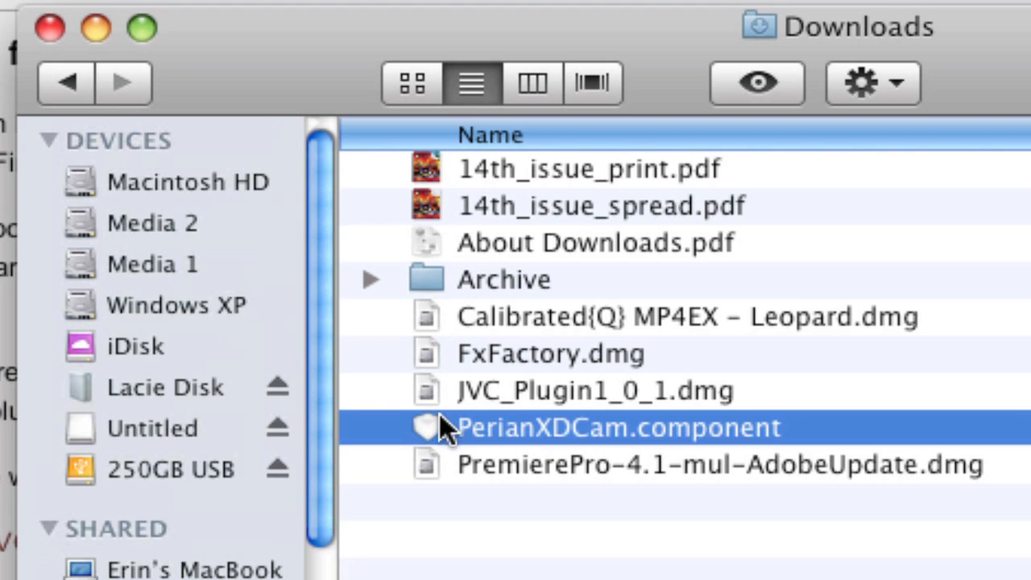
Step: Select the downloaded PerianXDCam.component, then quit Safari
click(189, 180)
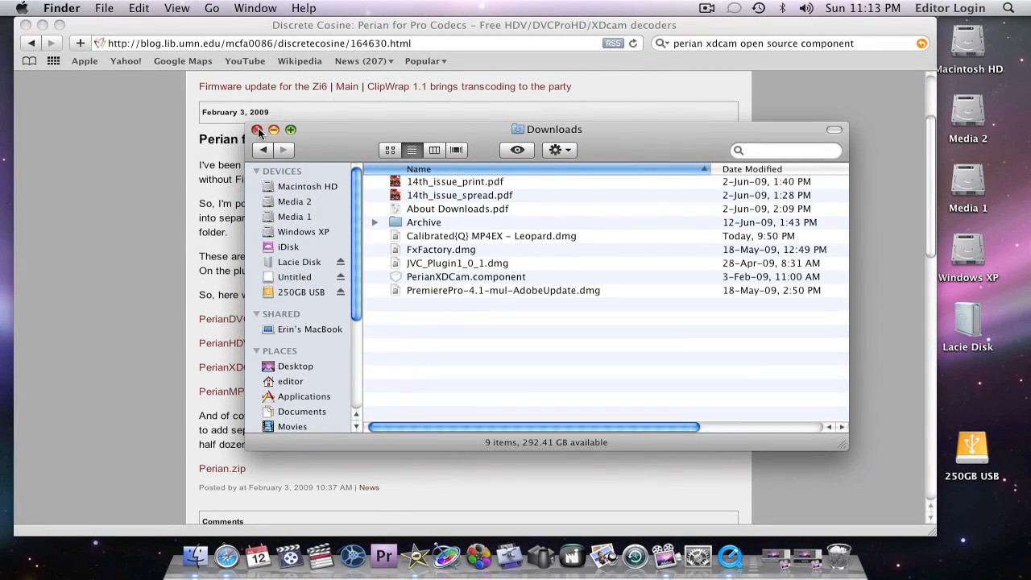
click(61, 6)
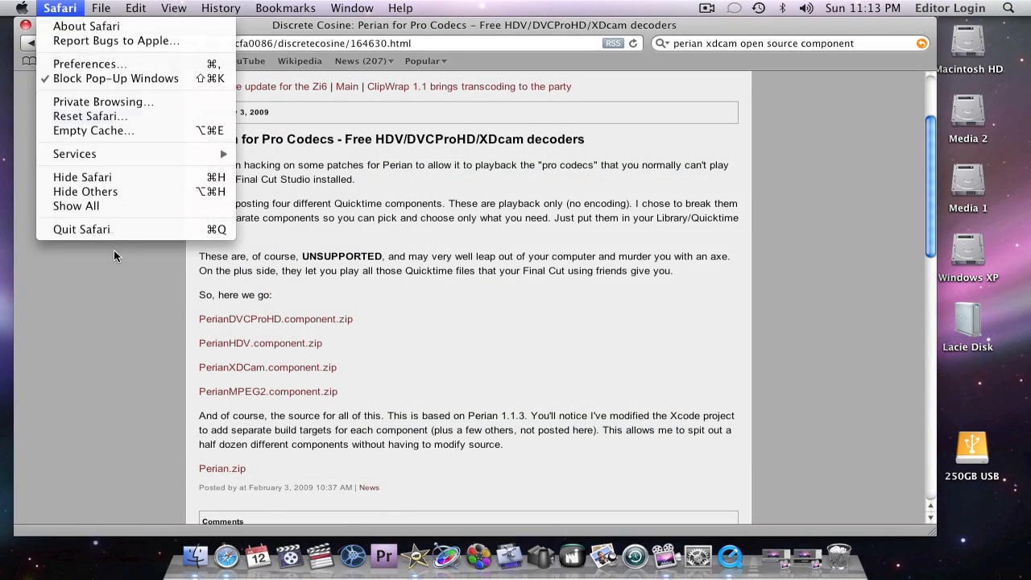
click(81, 229)
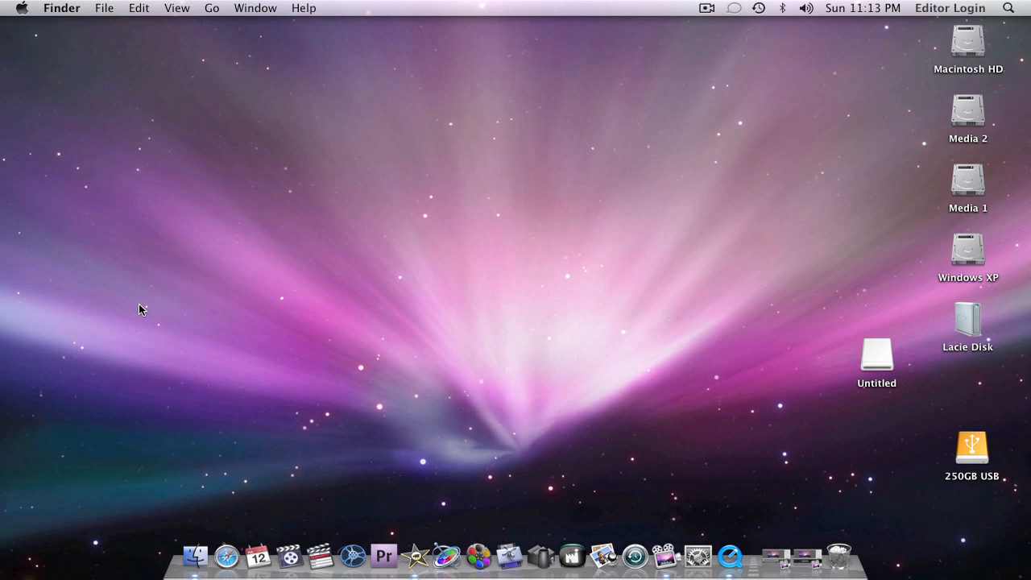
mouse_move(857, 351)
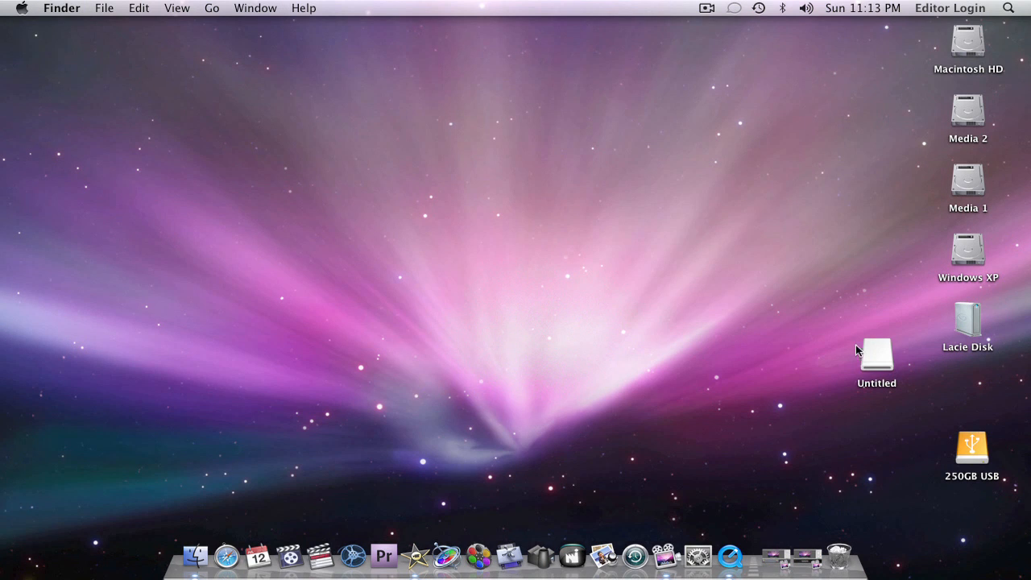
Step: Browse the Untitled card through PRIVATE and JVC into the CLIP folder of .MOV clips
double_click(877, 354)
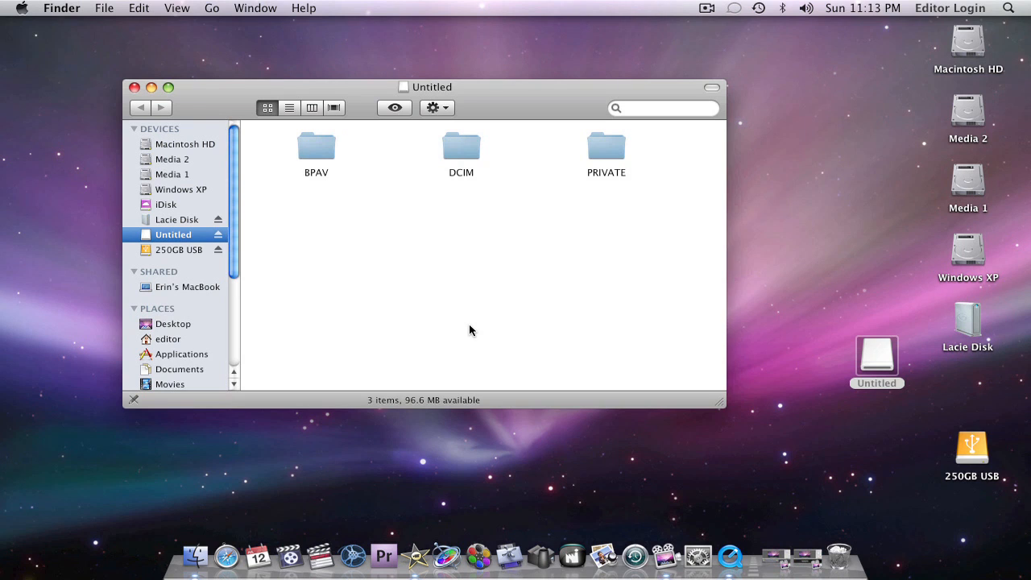
double_click(606, 148)
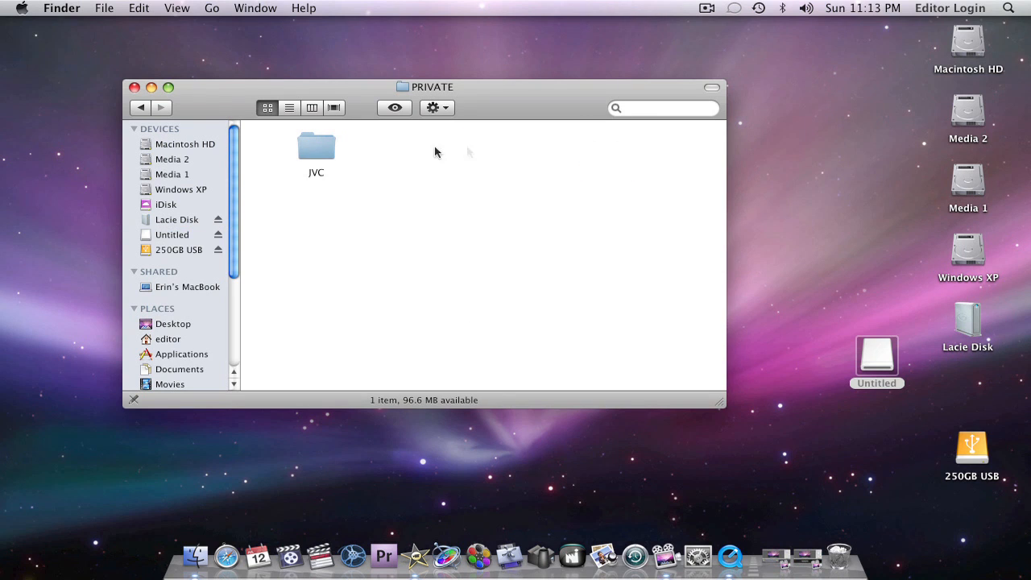
double_click(316, 148)
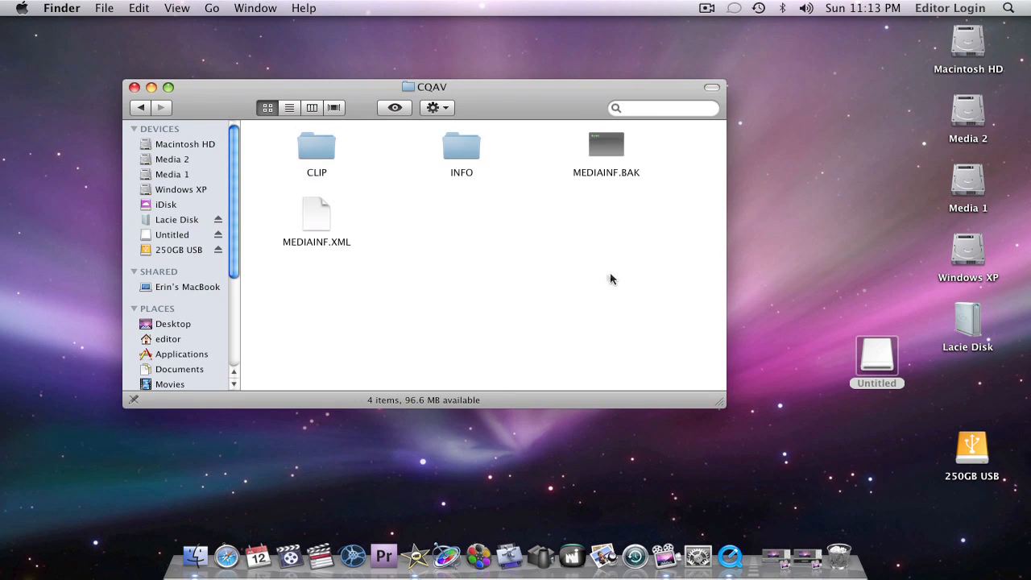
click(316, 147)
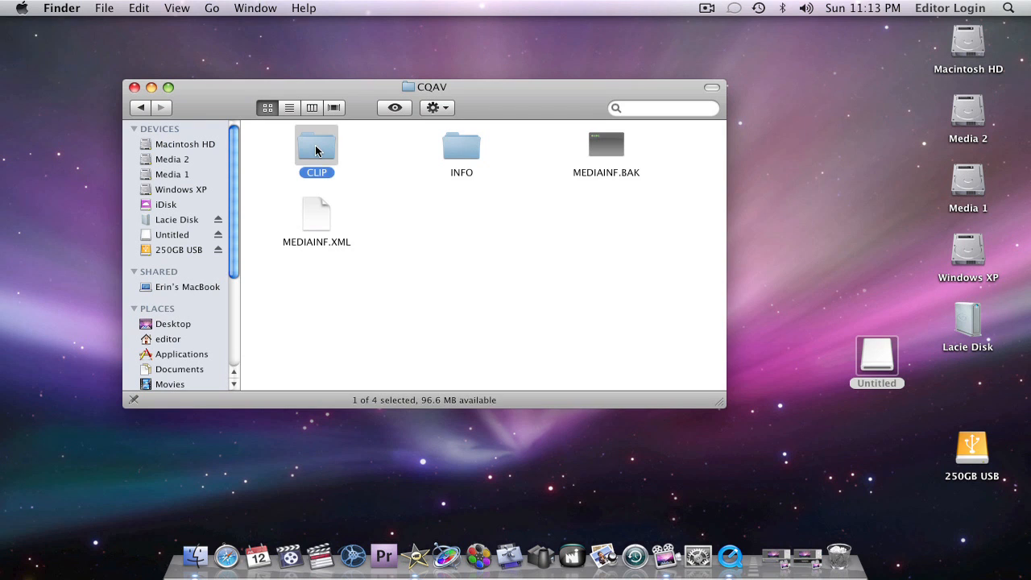
double_click(316, 145)
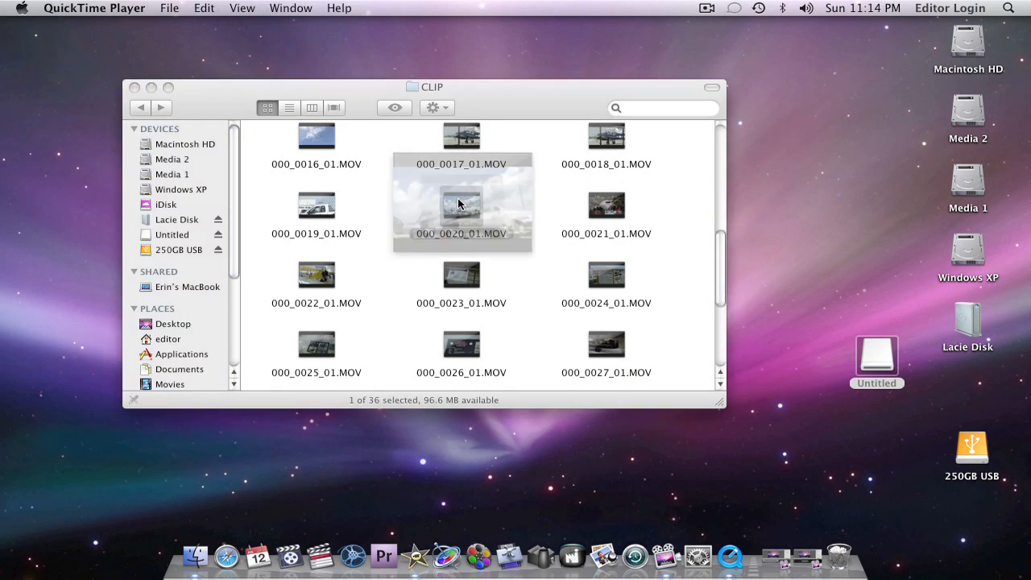
Step: Play clip 000_0020_01.MOV in QuickTime Player
double_click(461, 206)
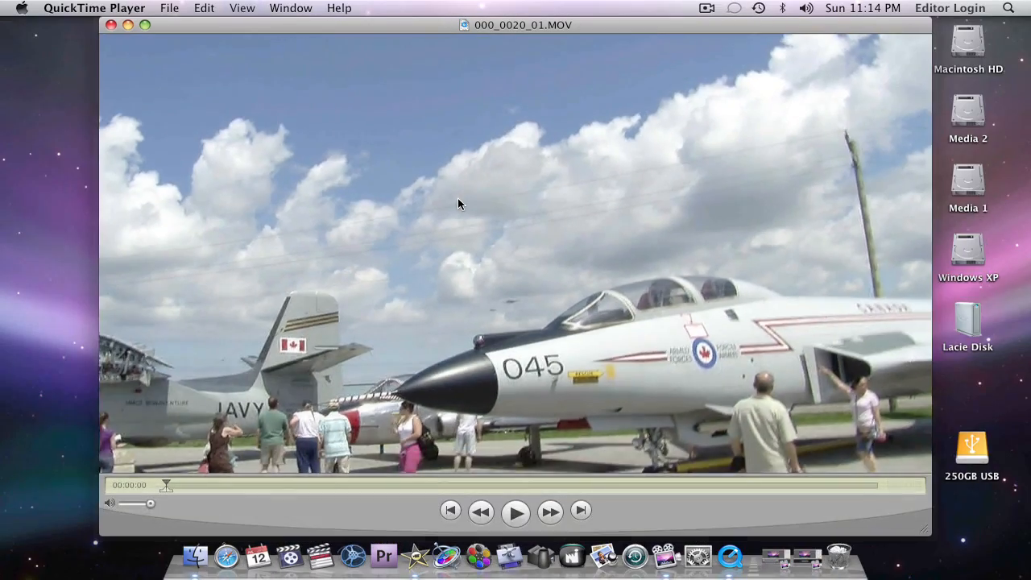
click(516, 509)
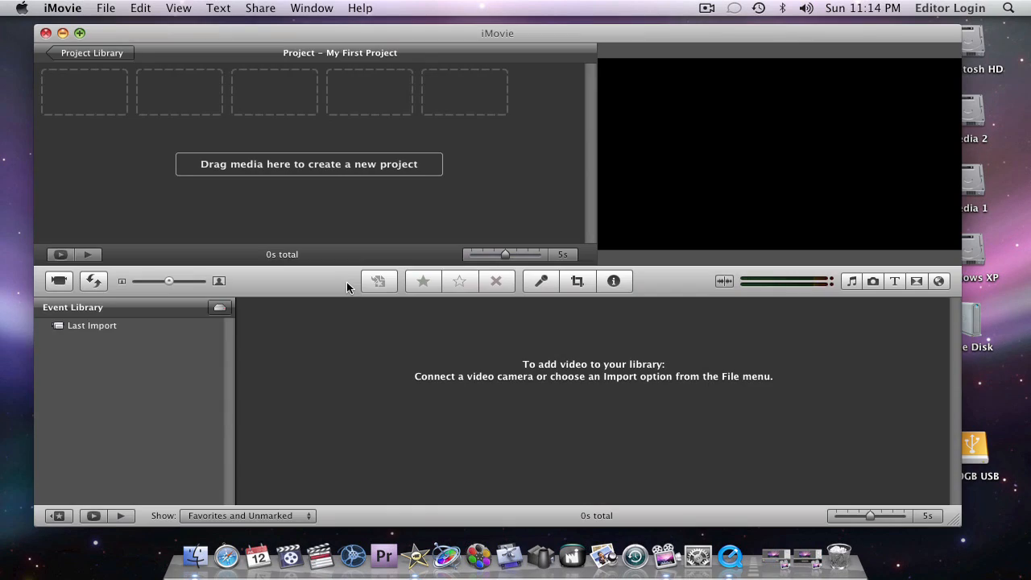
Step: Start importing movies into iMovie with HD footage at Full – Original Size
click(106, 8)
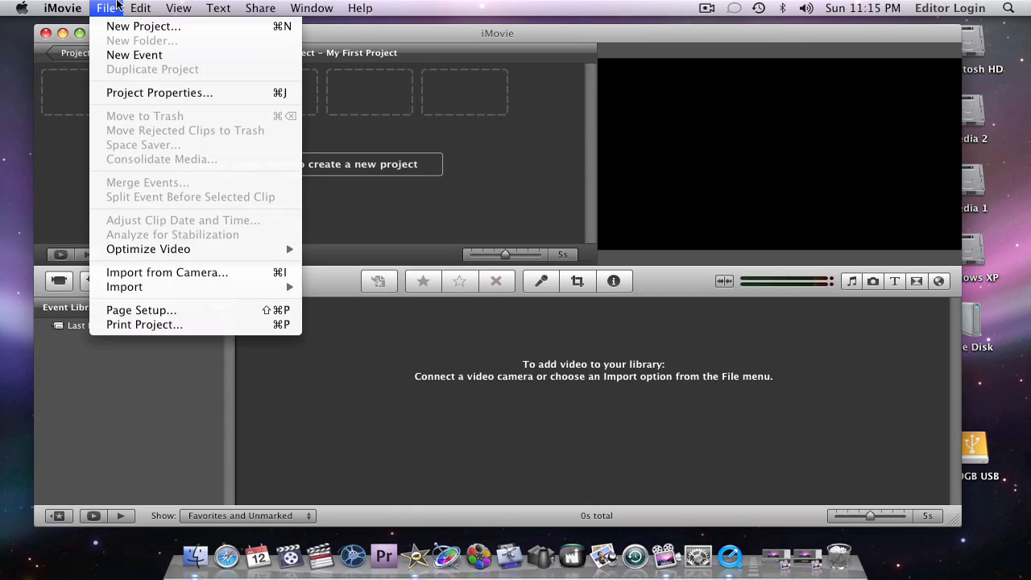
mouse_move(124, 286)
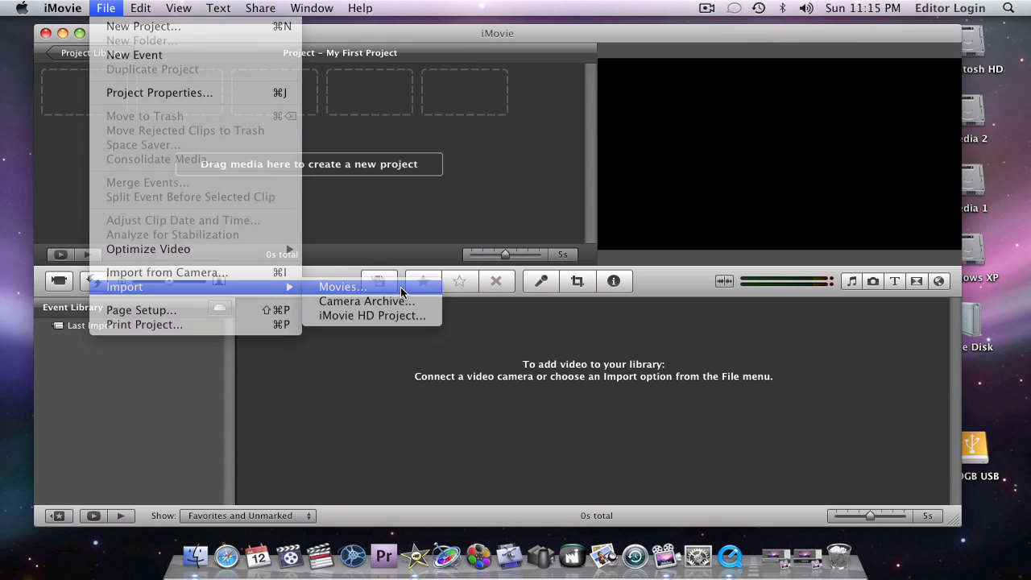
click(342, 287)
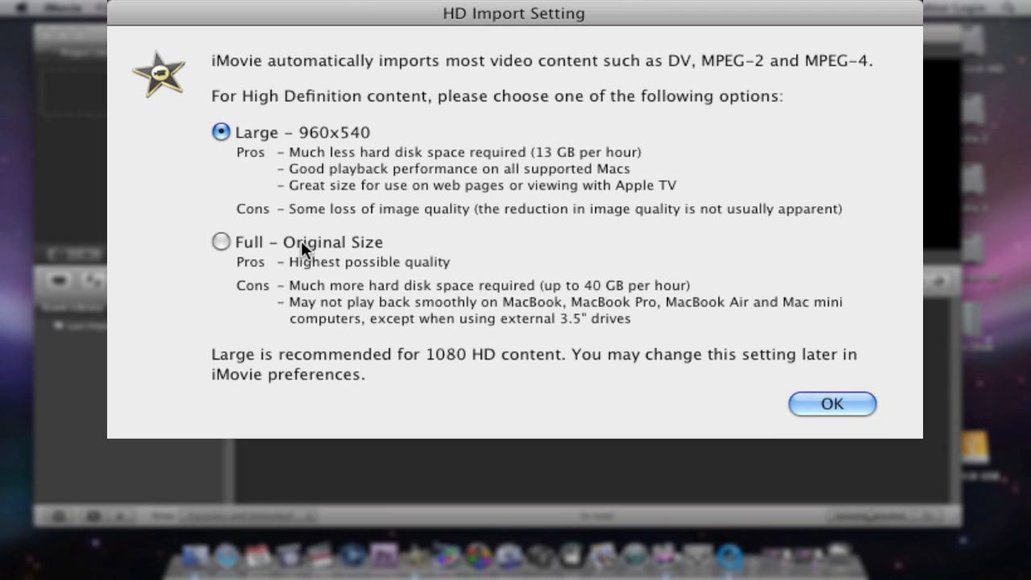
click(221, 242)
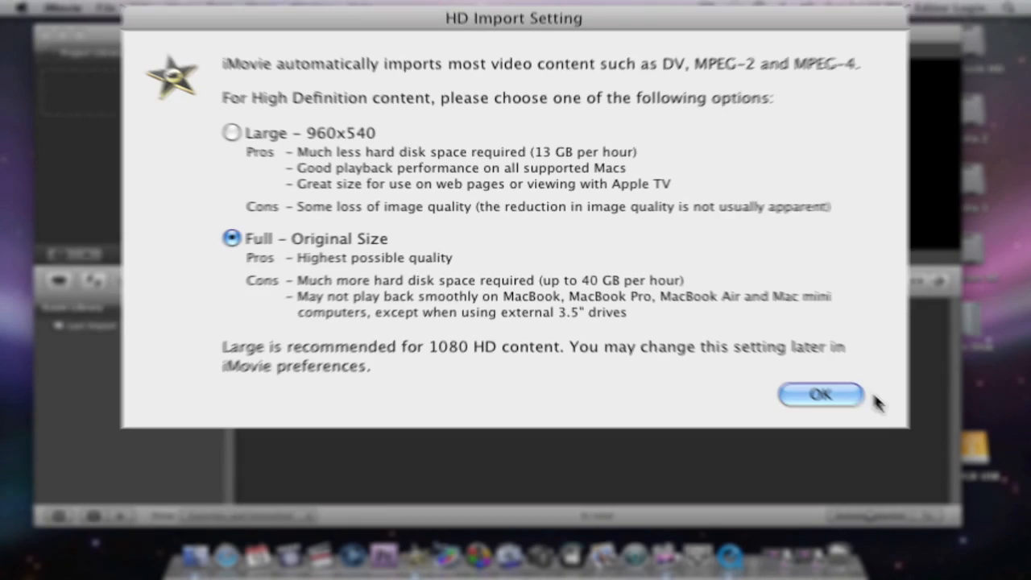
click(818, 394)
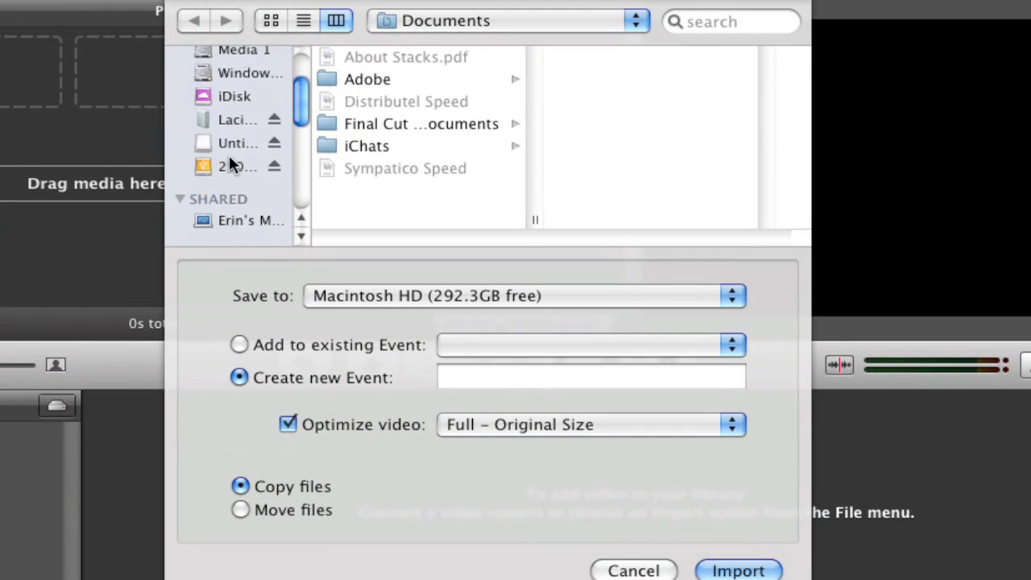
Step: In the import dialog, browse to the card's CLIP folder and select clips 000_0016_01 through 000_0020_01
click(238, 142)
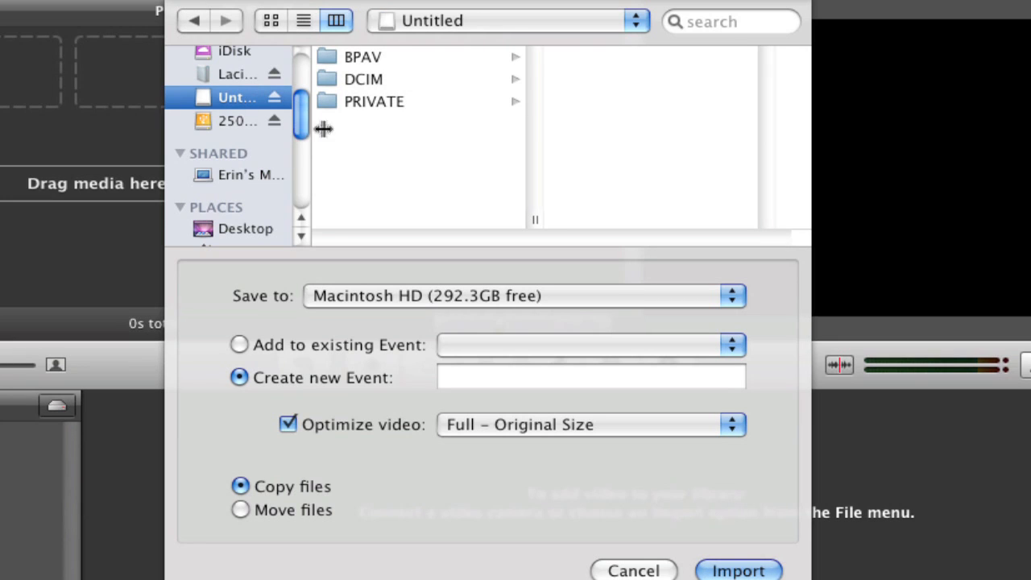
click(374, 100)
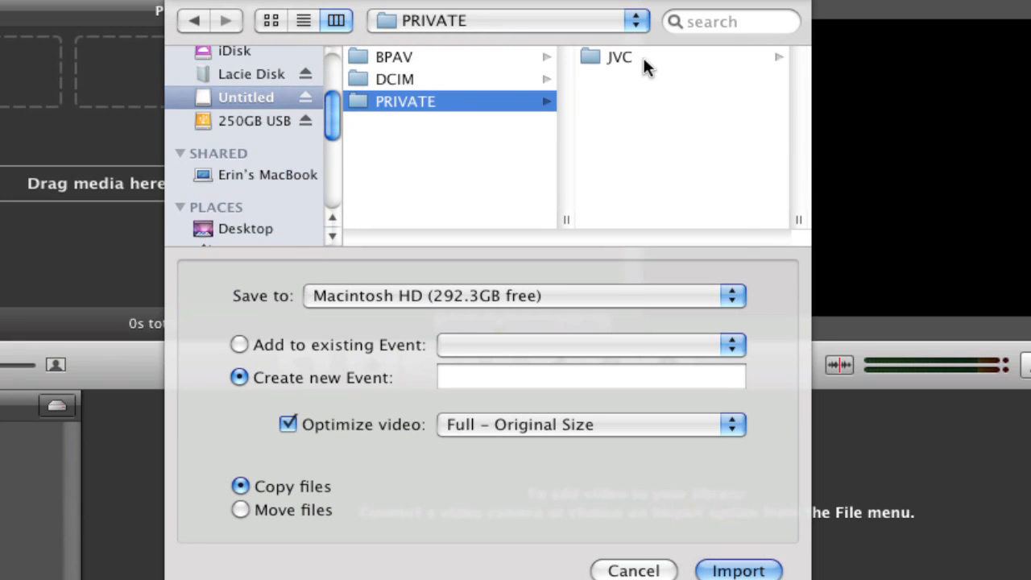
click(618, 56)
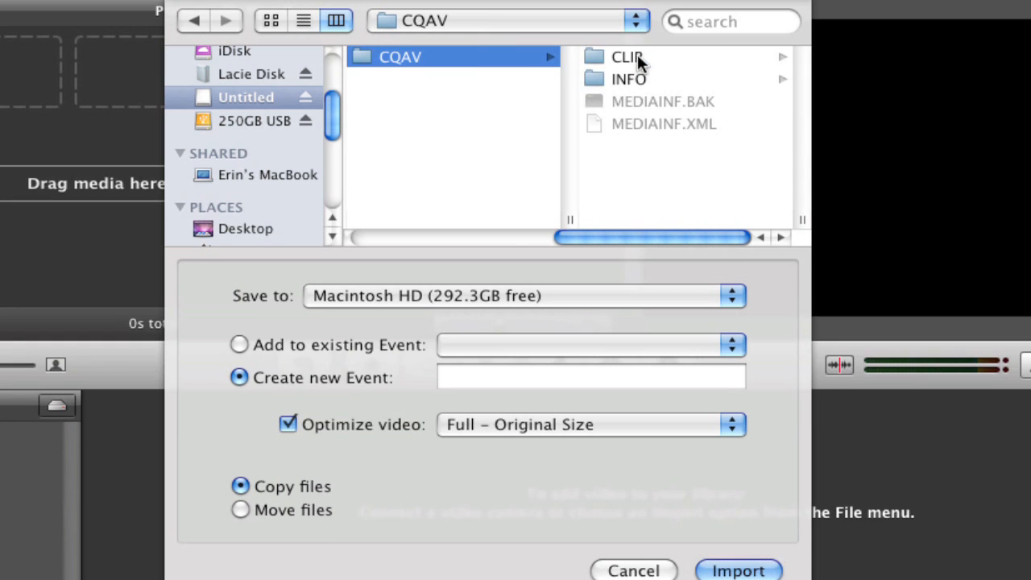
double_click(627, 56)
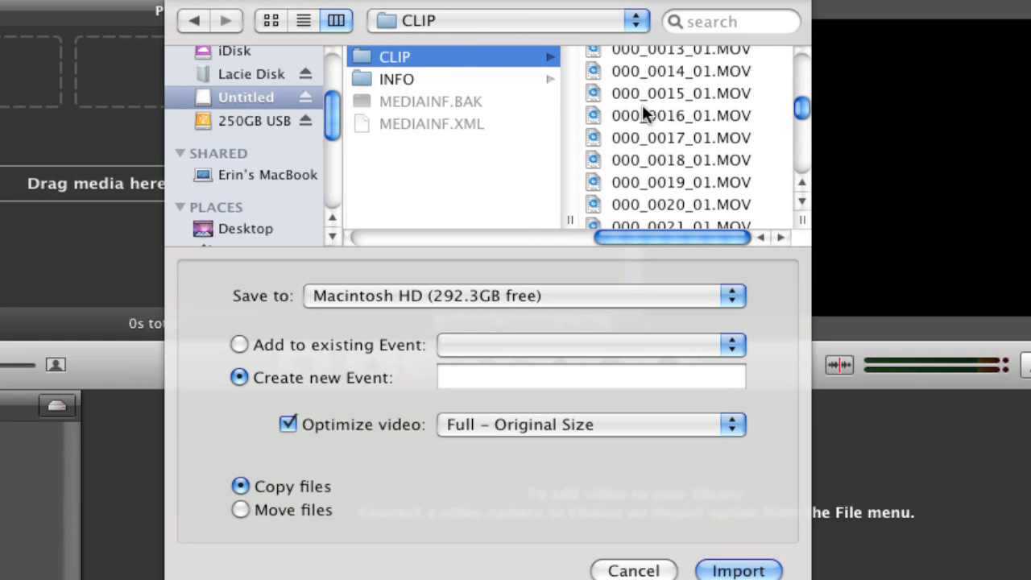
click(680, 116)
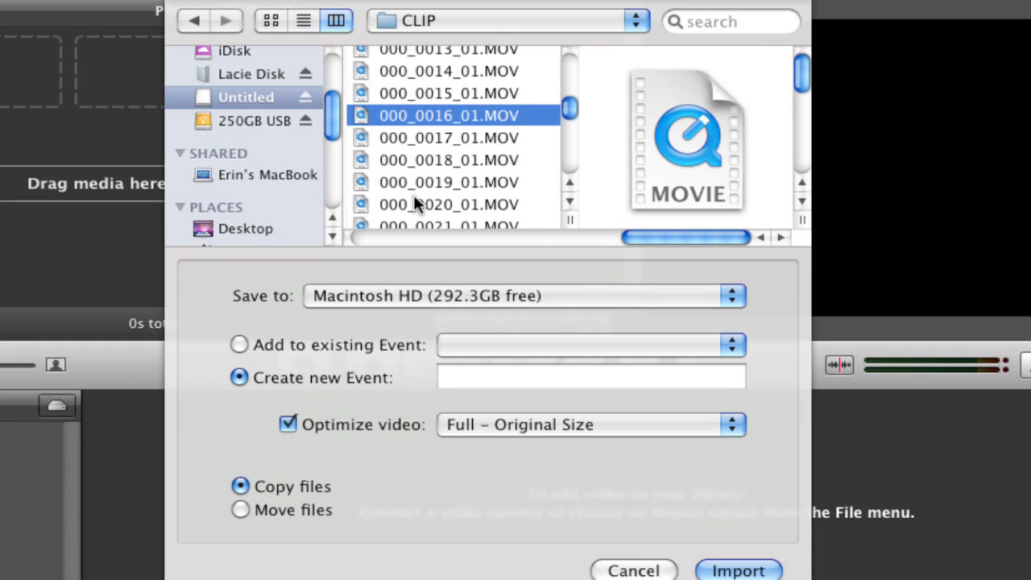
click(448, 203)
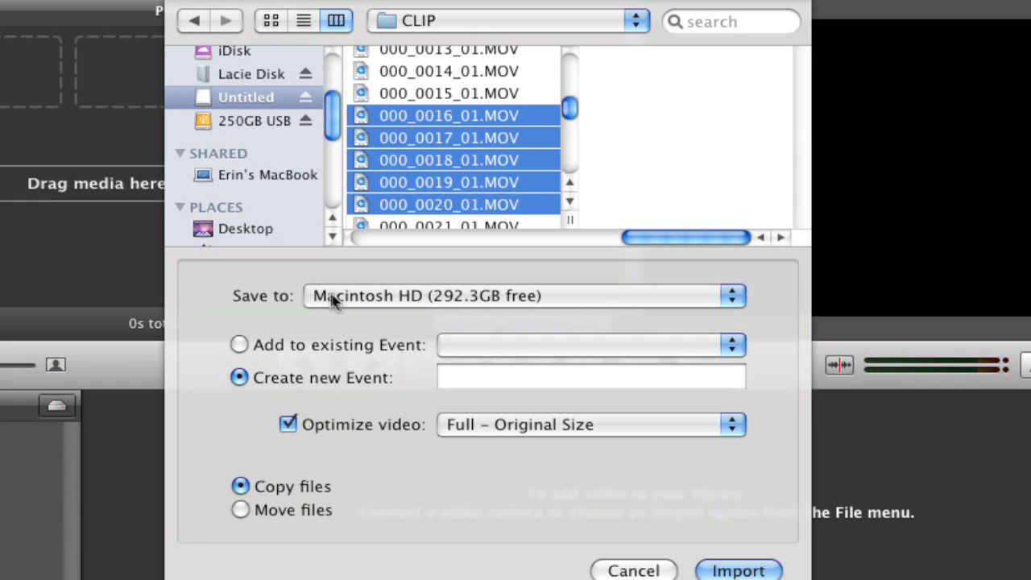
mouse_move(373, 354)
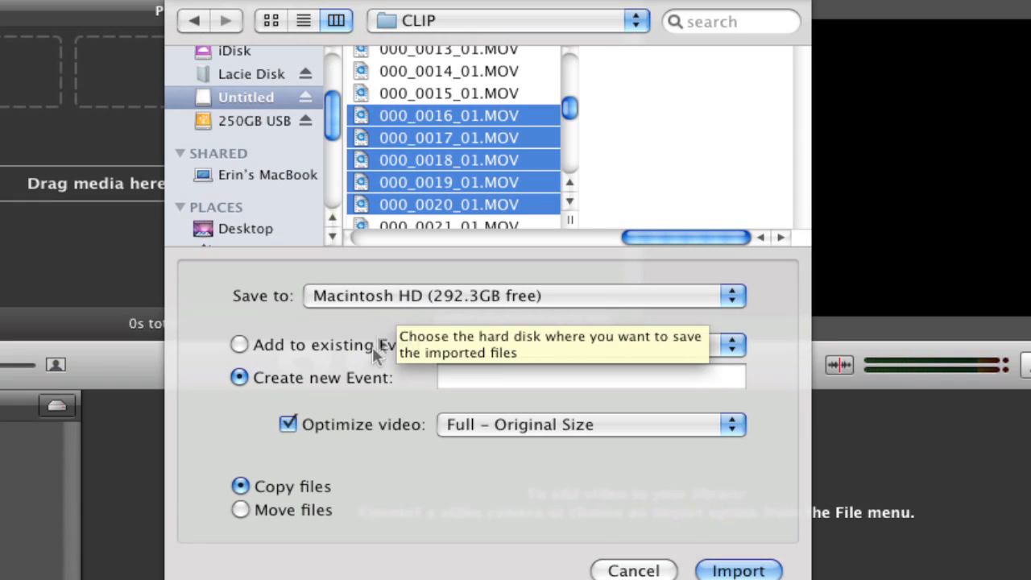
Step: Name the new event HM100 Clip Demo and keep optimization at Full – Original Size
click(590, 377)
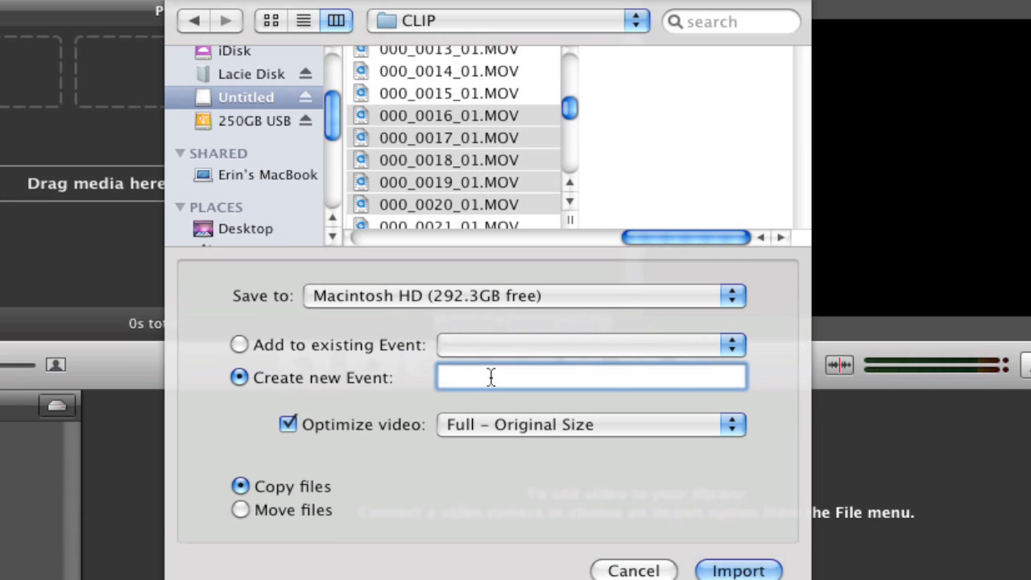
text(HM100 Clip Demo)
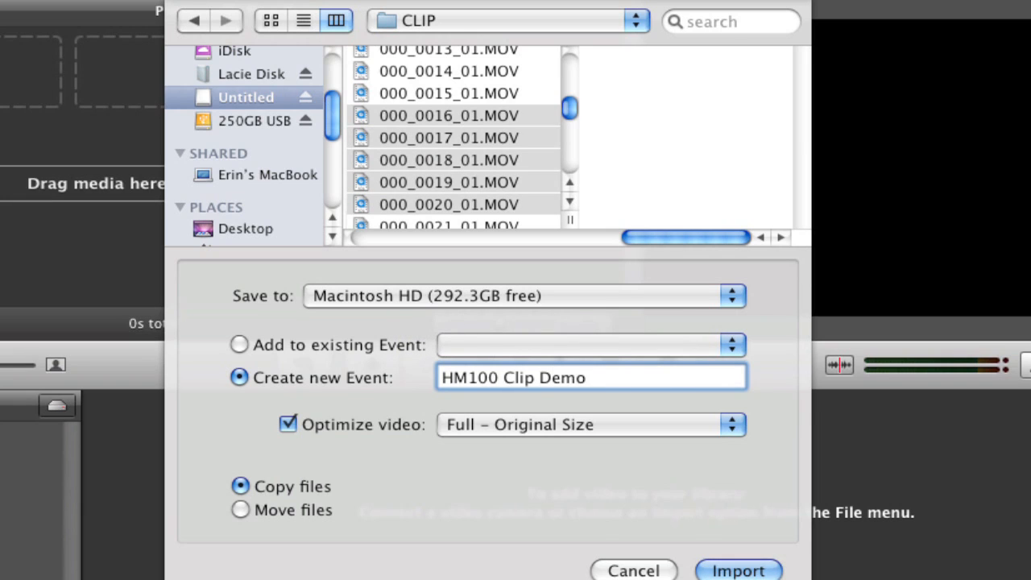
click(590, 425)
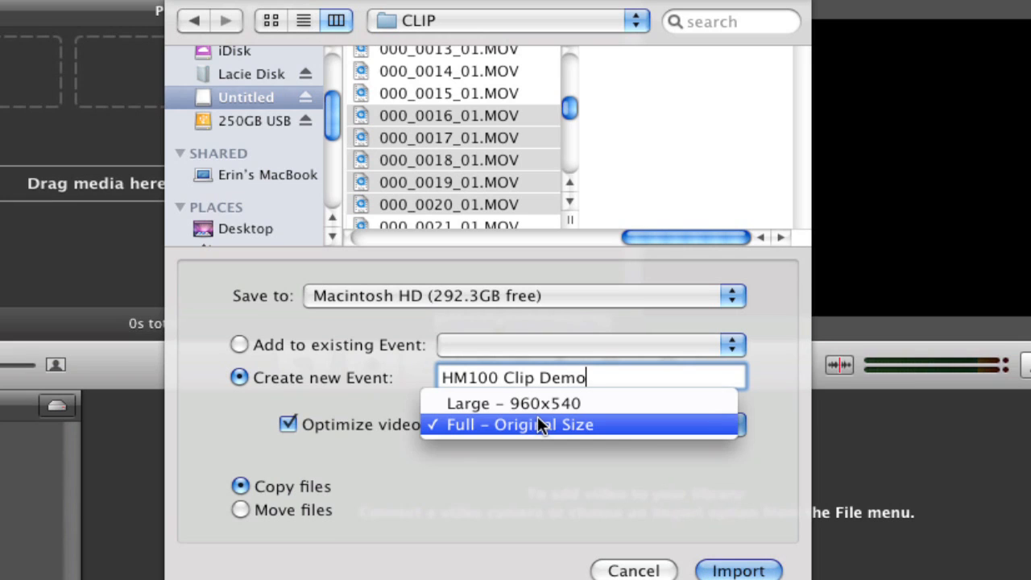
click(519, 425)
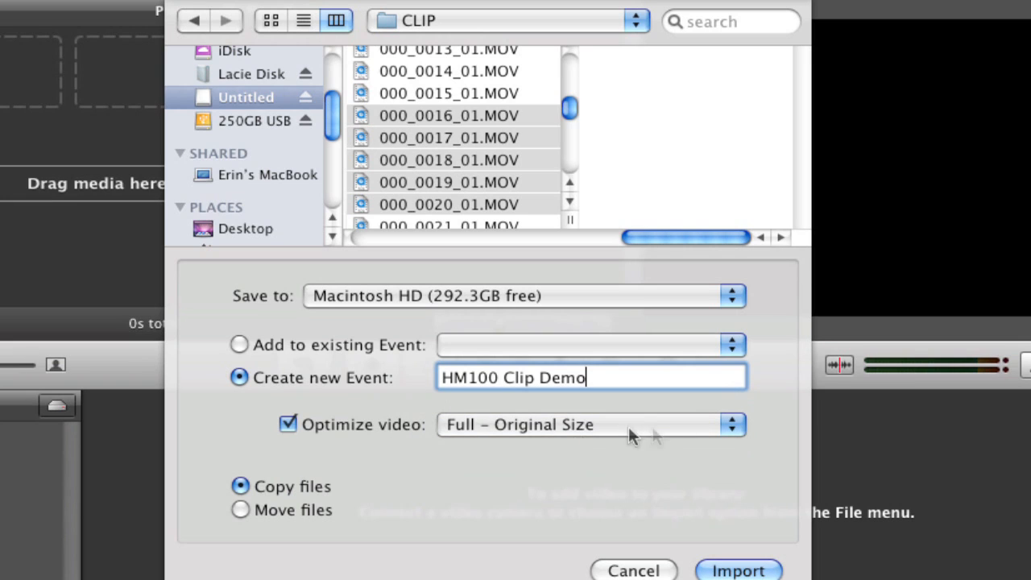
mouse_move(572, 464)
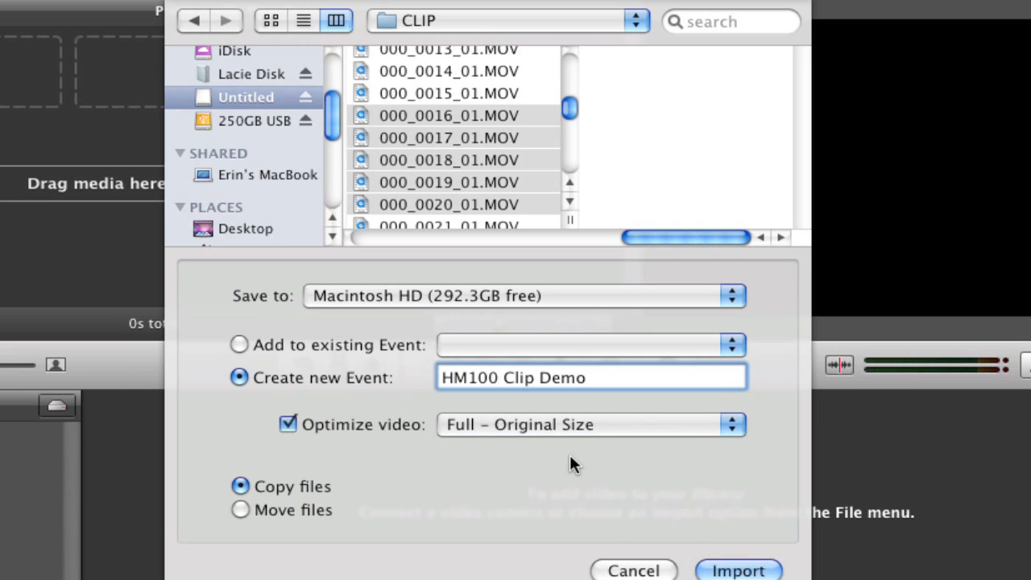
mouse_move(284, 487)
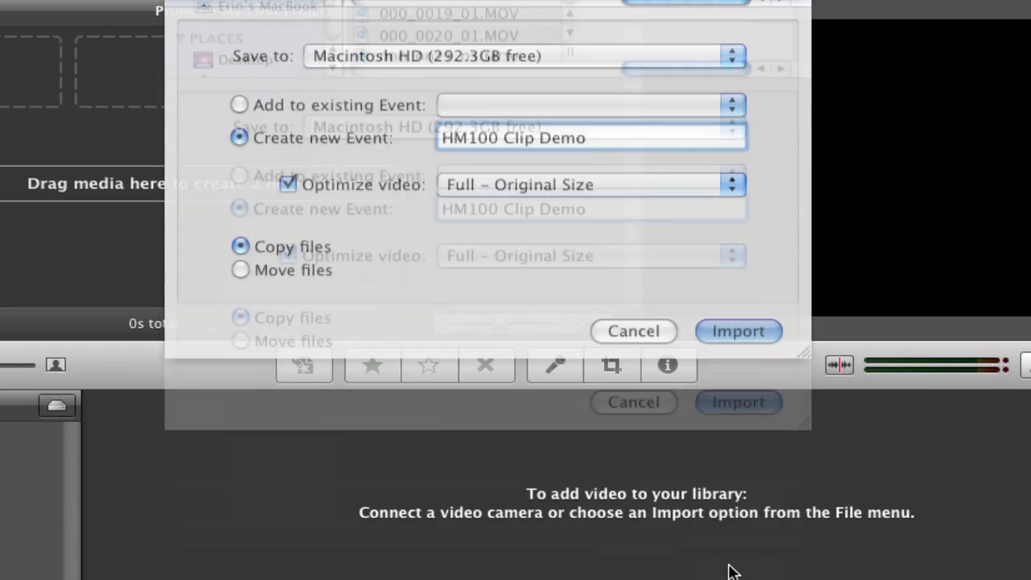
Step: Import the clips, then add the chosen aircraft clip to My First Project
click(738, 332)
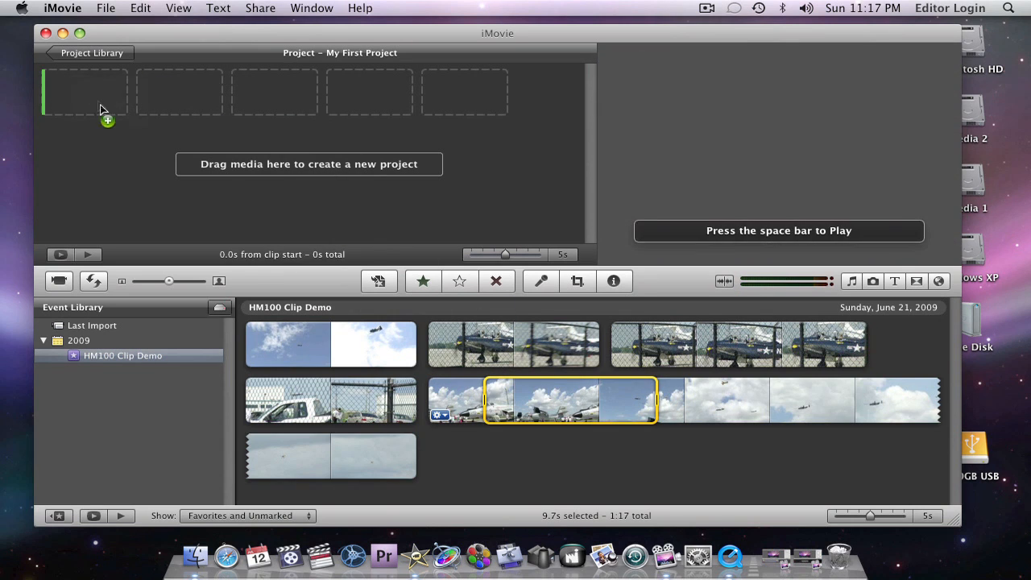
drag(555, 400, 81, 90)
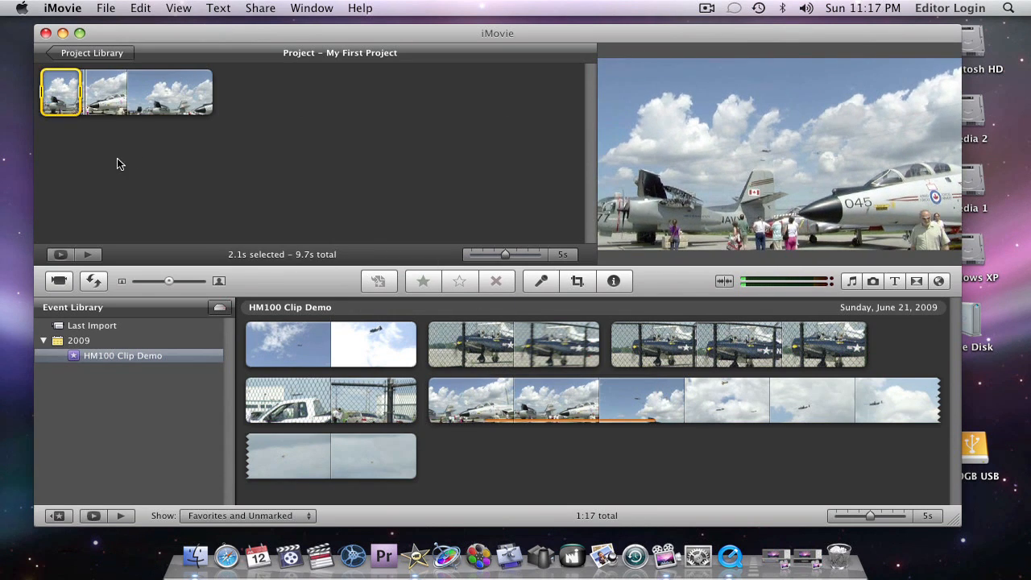